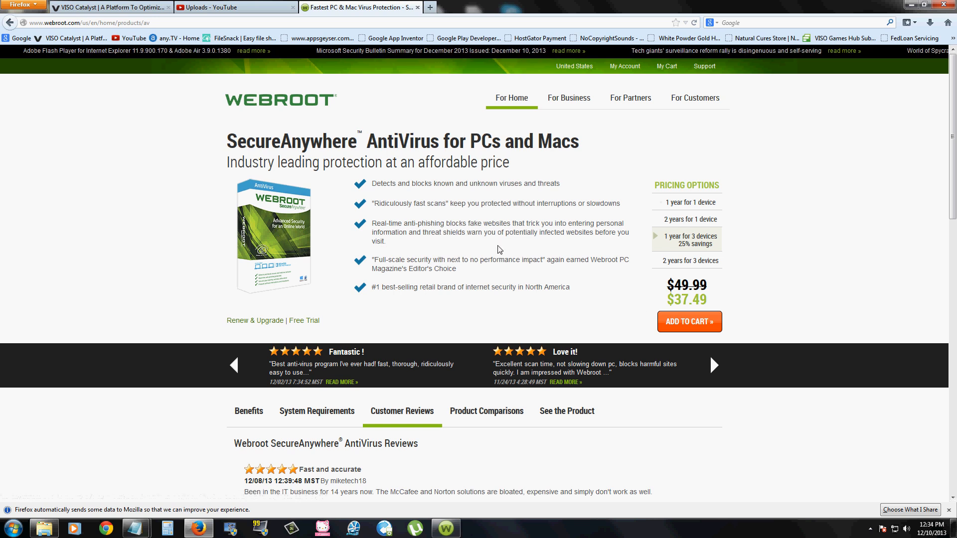
mouse_move(458, 269)
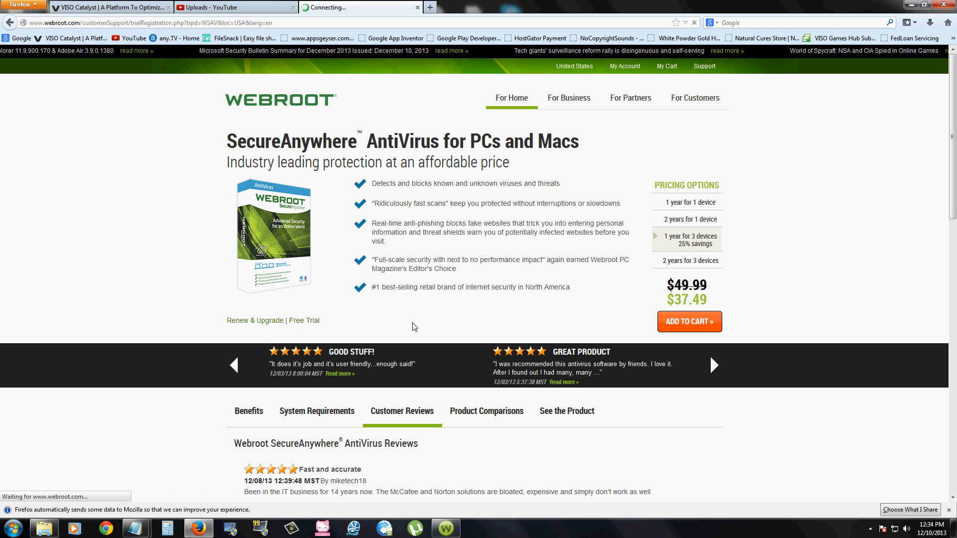
- Go from the SecureAnywhere AntiVirus product page to the free 14-day trial registration form
left_click(303, 320)
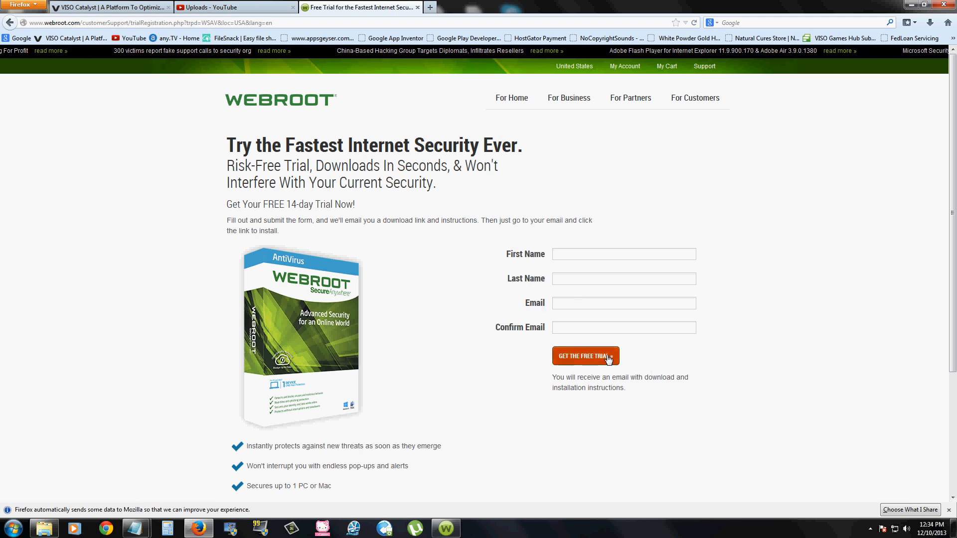
mouse_move(751, 262)
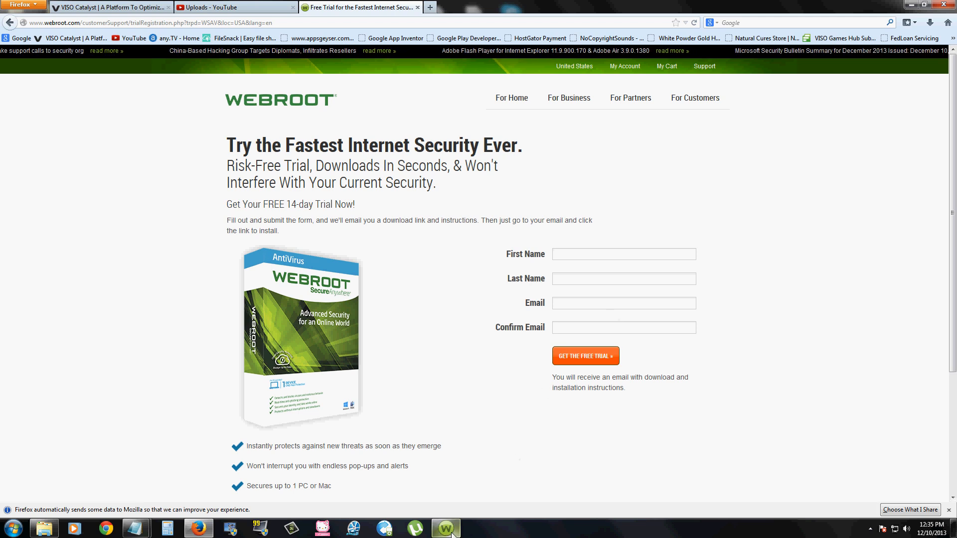
- Bring up the SecureAnywhere console from the taskbar, showing one prior scan and all shields on
left_click(445, 528)
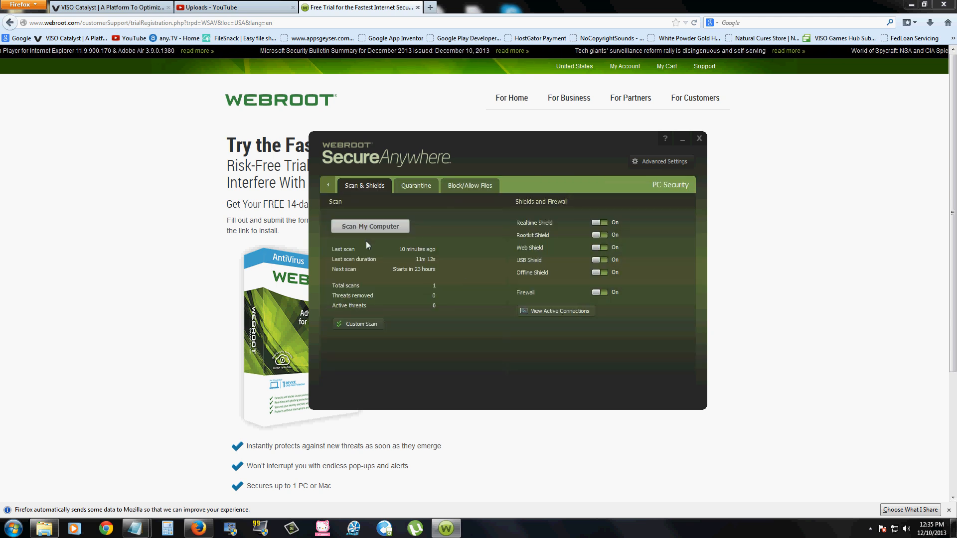
- Start a Custom Scan and choose the recommended Deep option for rootkits and trojans
left_click(357, 324)
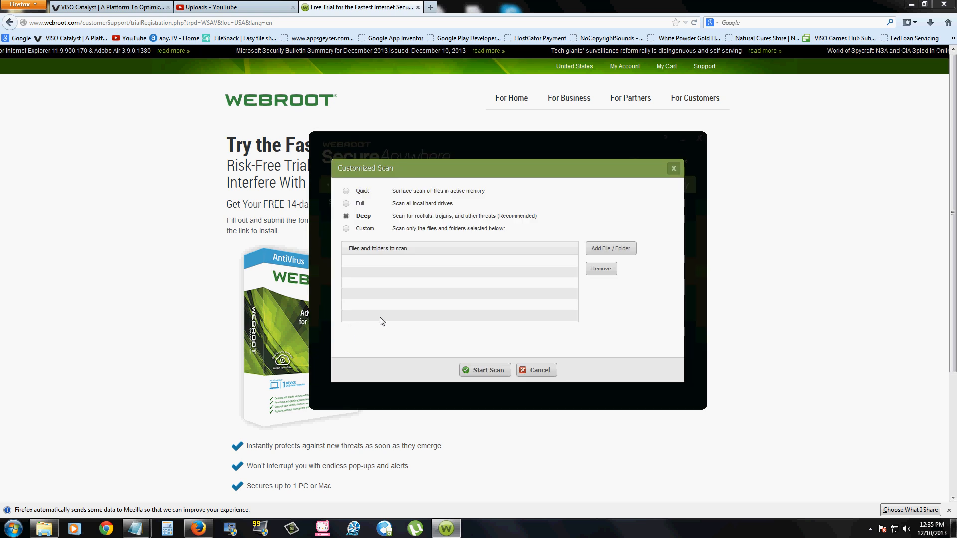
mouse_move(362, 222)
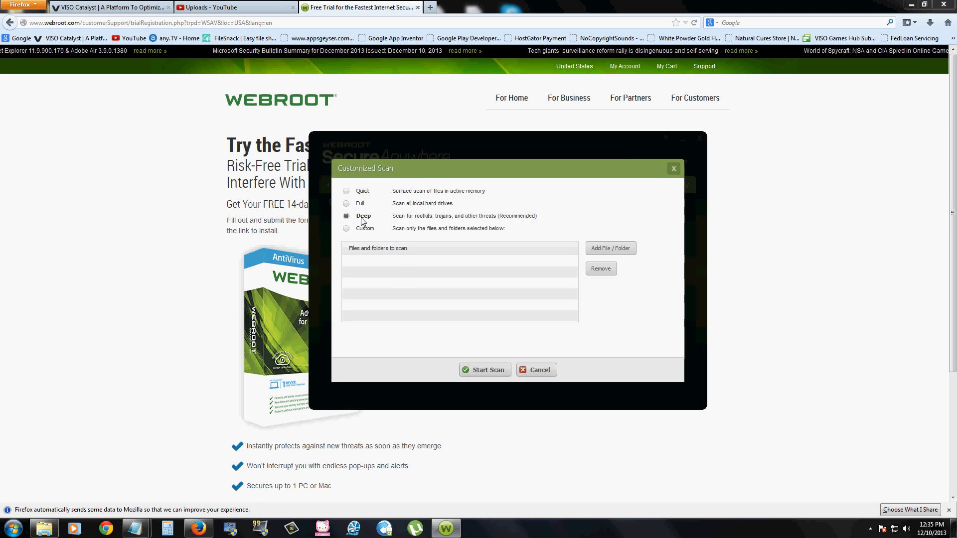
mouse_move(402, 222)
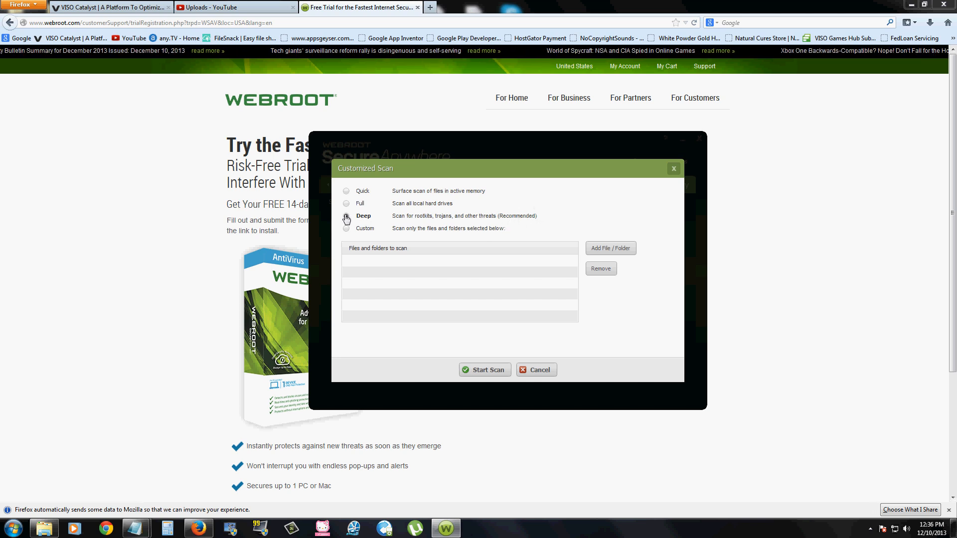
left_click(346, 215)
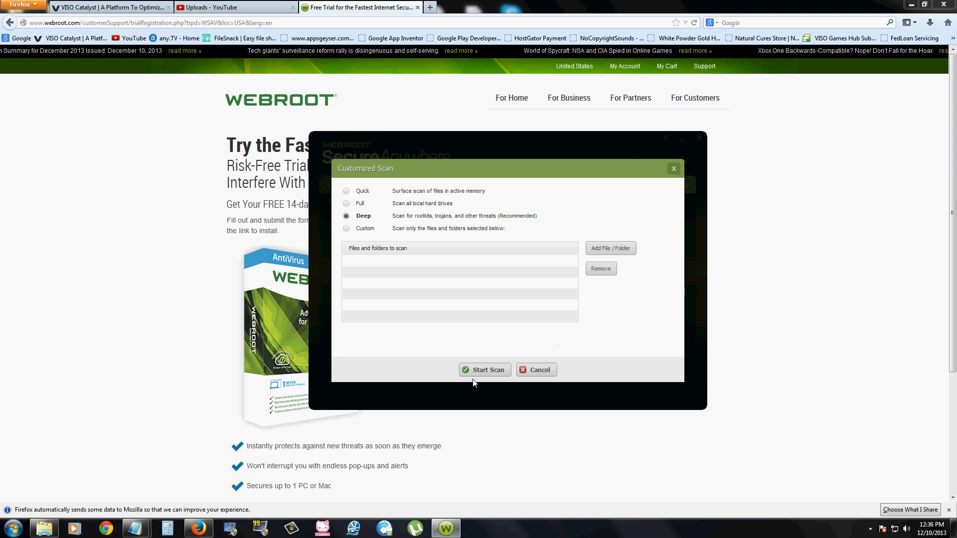
- Run the deep scan and dismiss its results, returning to the home overview
left_click(484, 370)
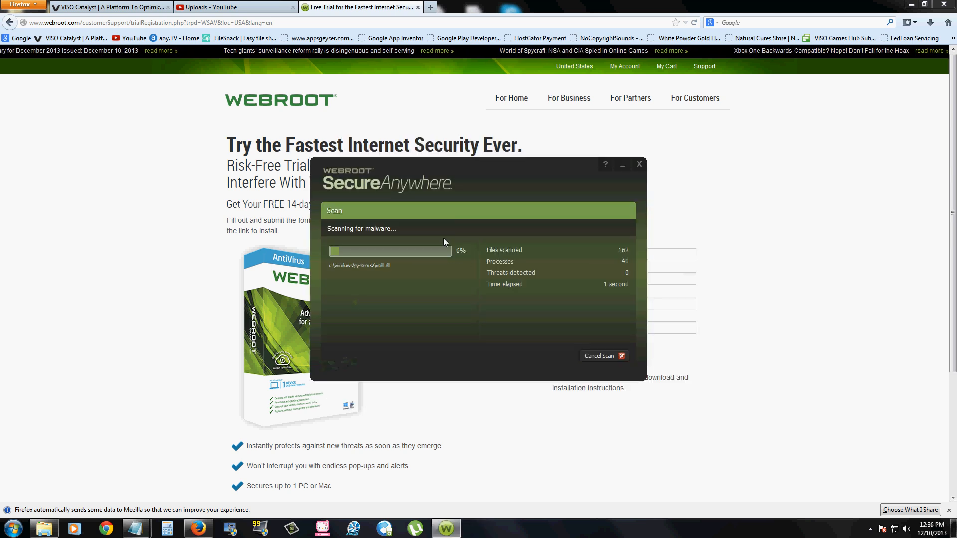
mouse_move(500, 483)
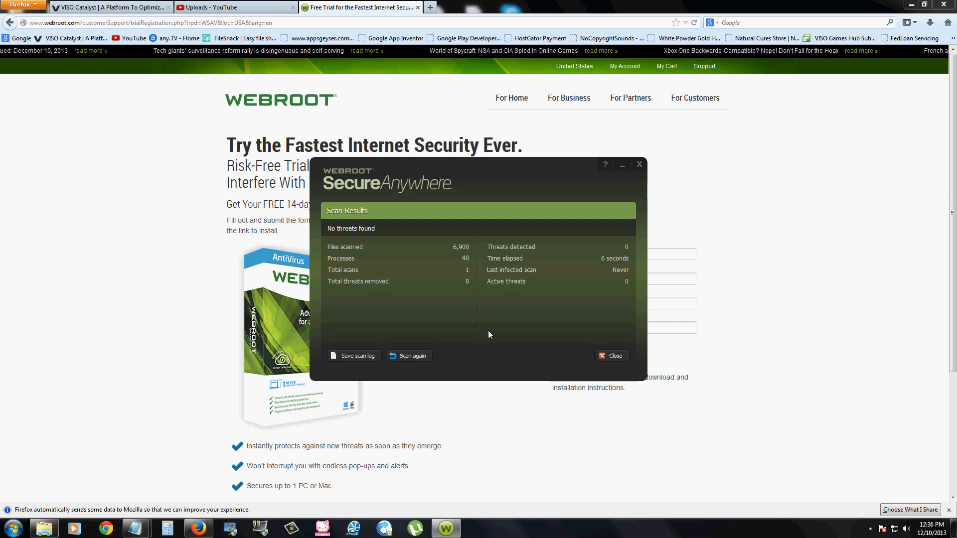
left_click(611, 356)
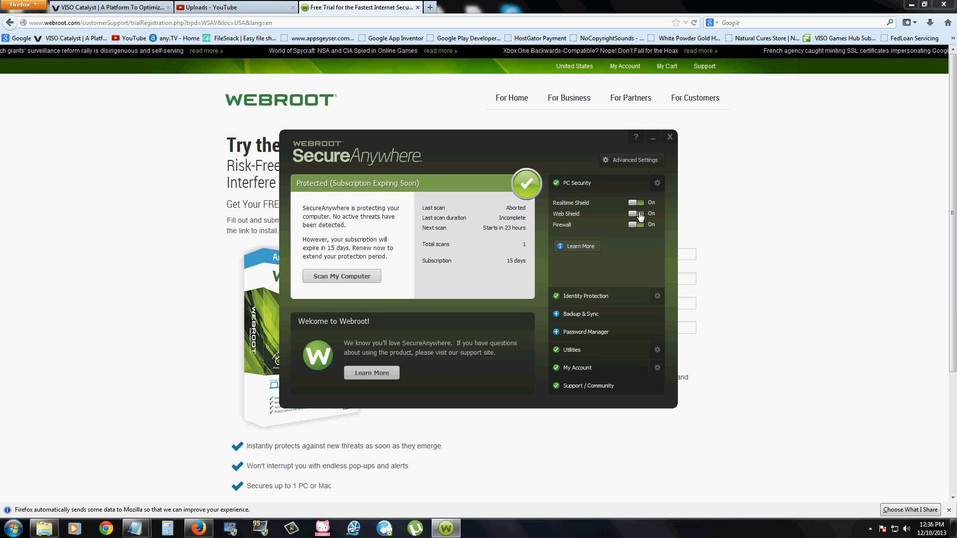
mouse_move(657, 303)
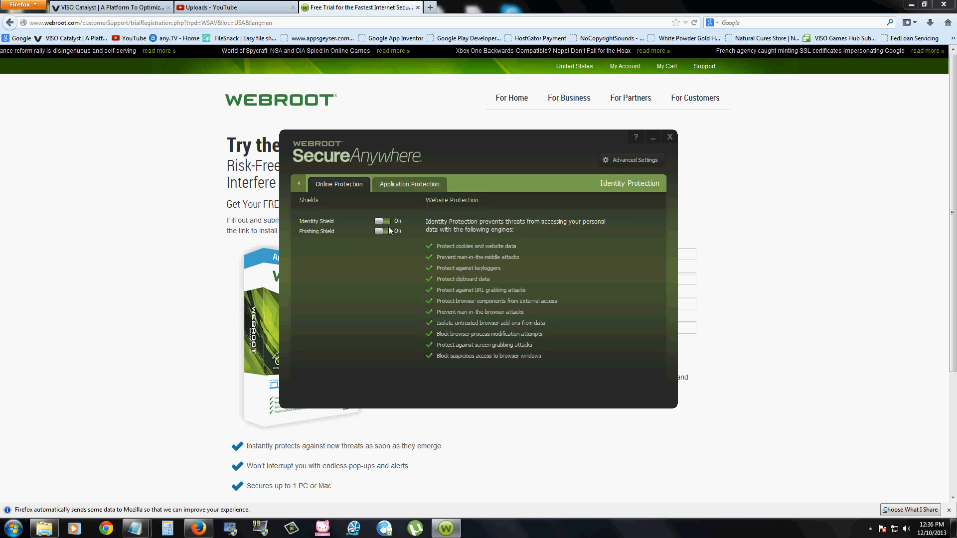
mouse_move(483, 255)
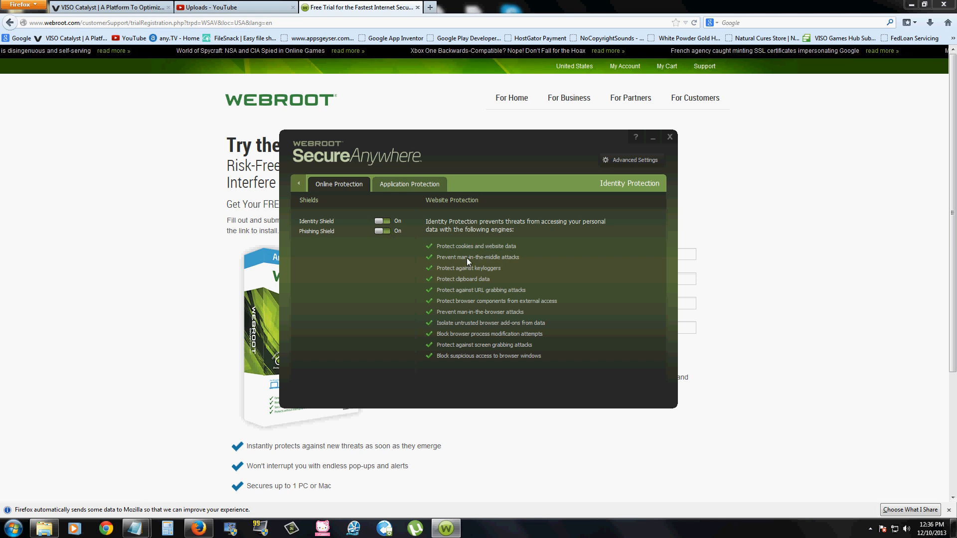
mouse_move(508, 264)
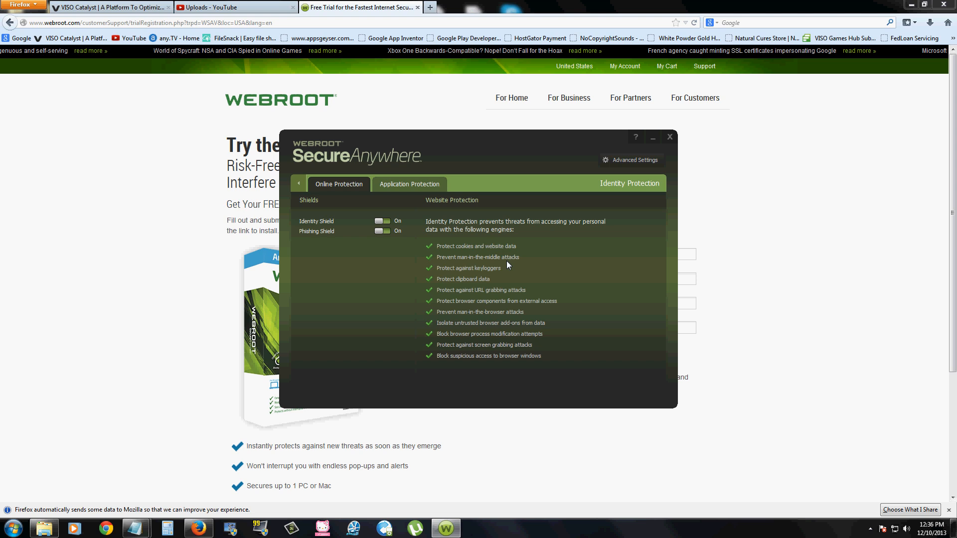
mouse_move(485, 283)
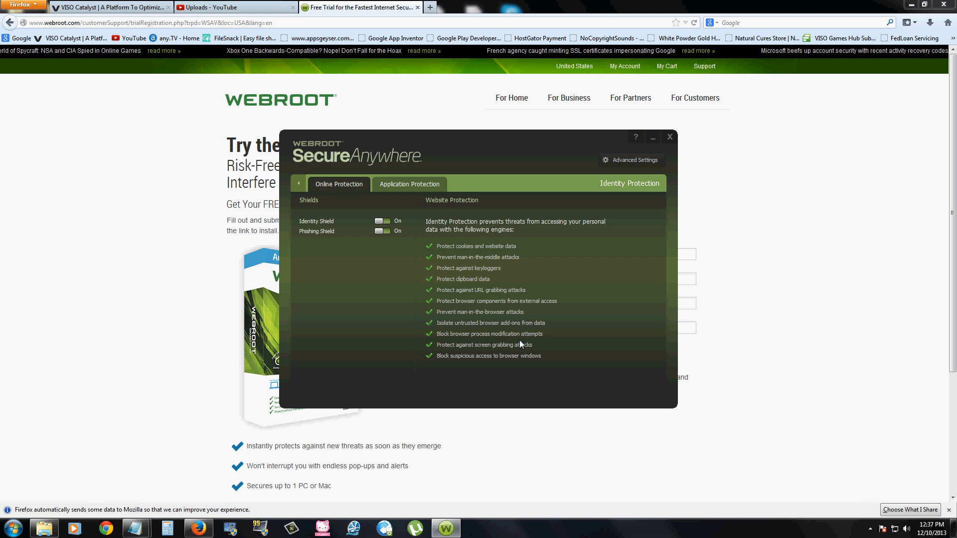
mouse_move(505, 373)
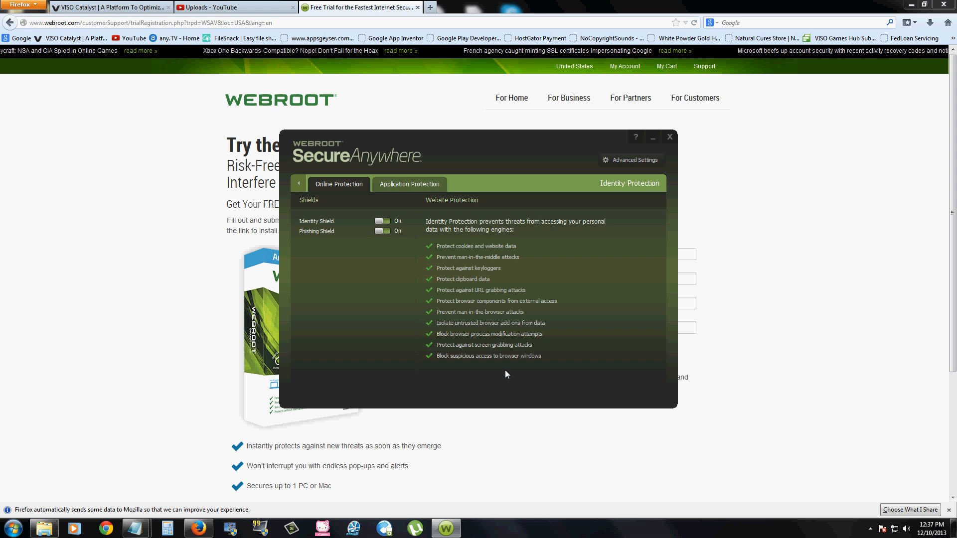
mouse_move(505, 360)
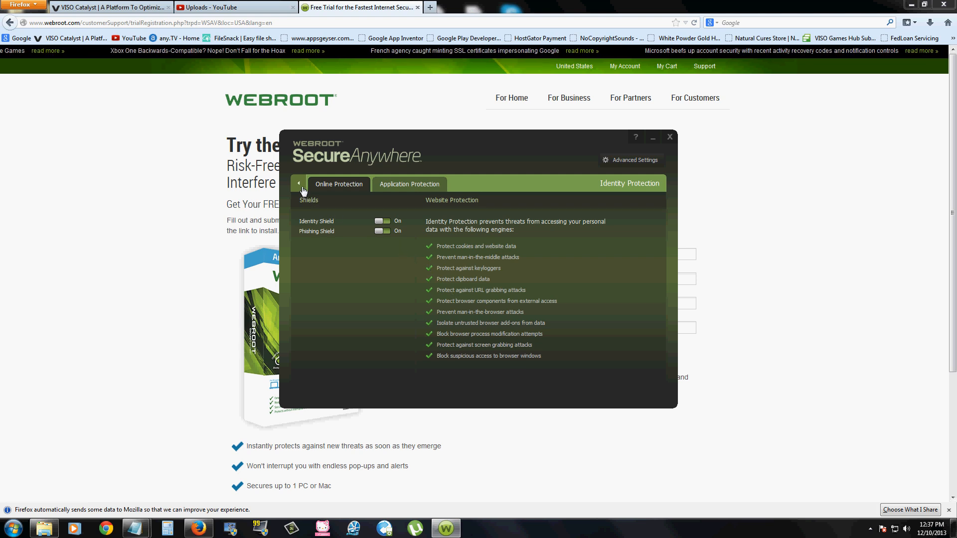
- Return to the home overview and review Identity Protection with Identity and Phishing Shields on
left_click(298, 183)
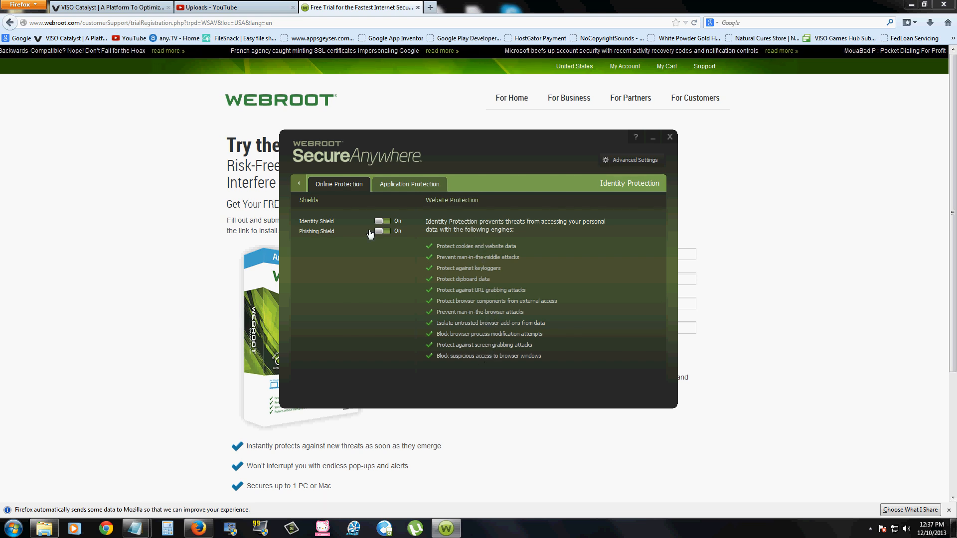
left_click(298, 184)
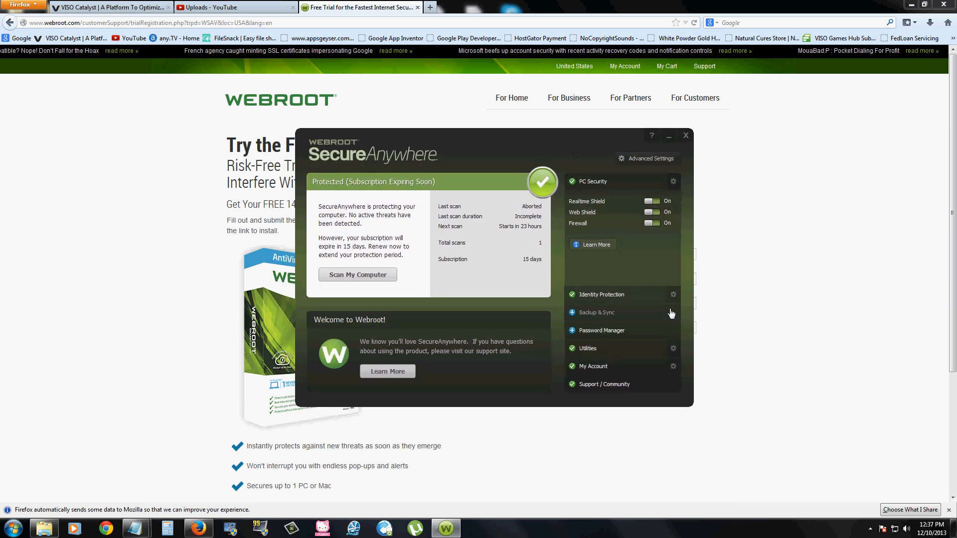
- Expand the Backup & Sync section describing 25GB of online storage
left_click(597, 312)
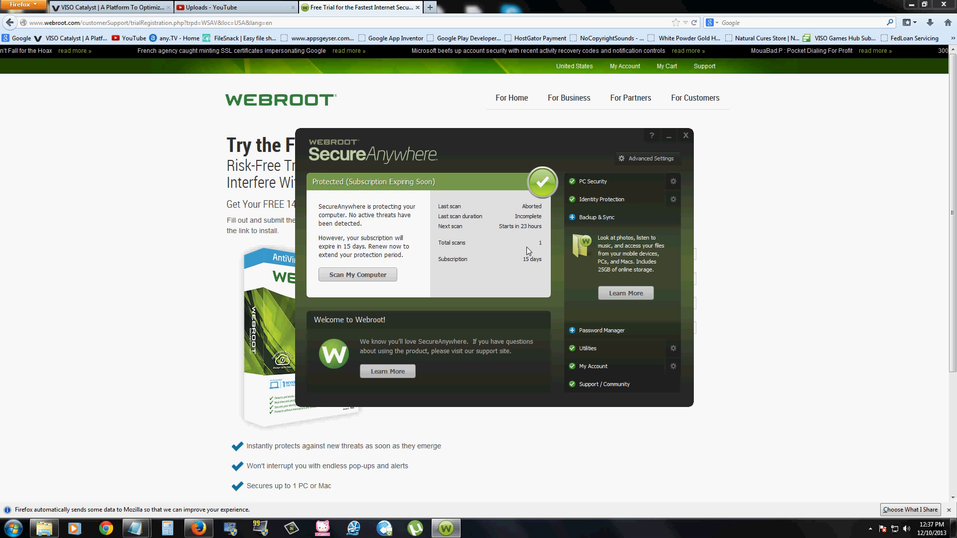
mouse_move(625, 293)
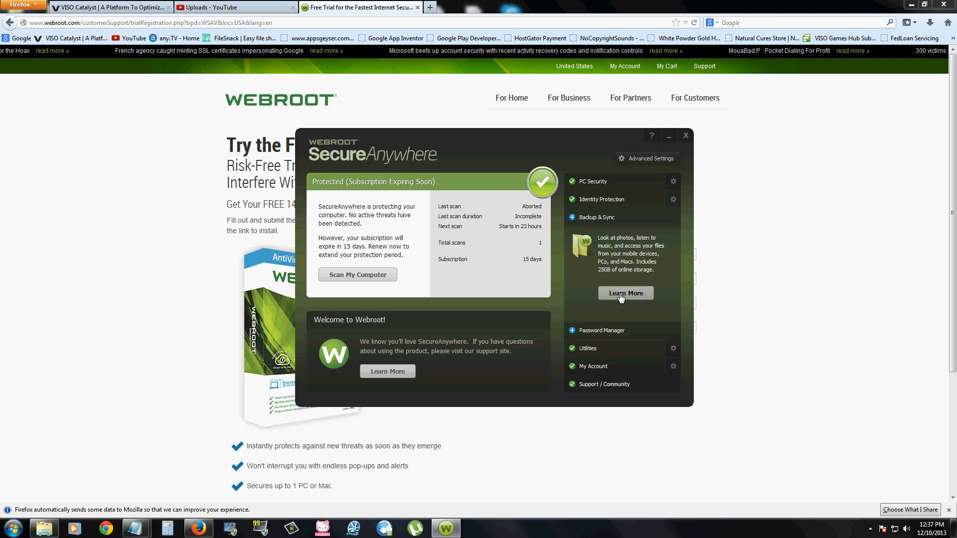
mouse_move(671, 352)
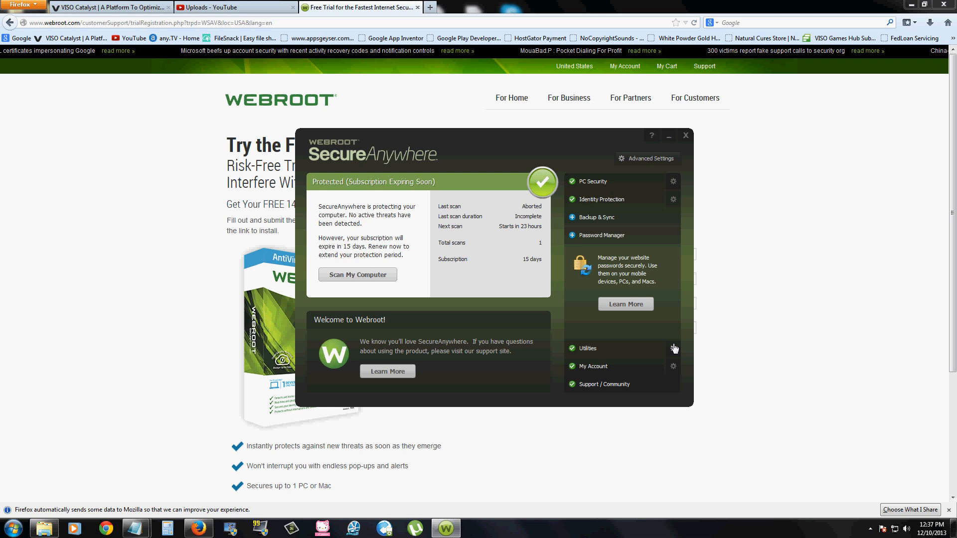
- Show the Utilities page with antimalware tools, manual threat removal and removal scripts
left_click(587, 349)
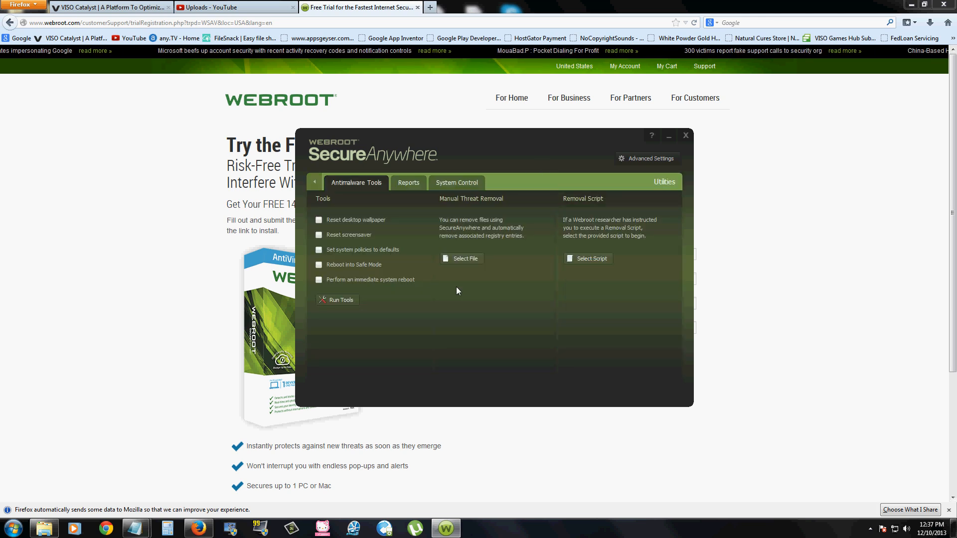
mouse_move(359, 226)
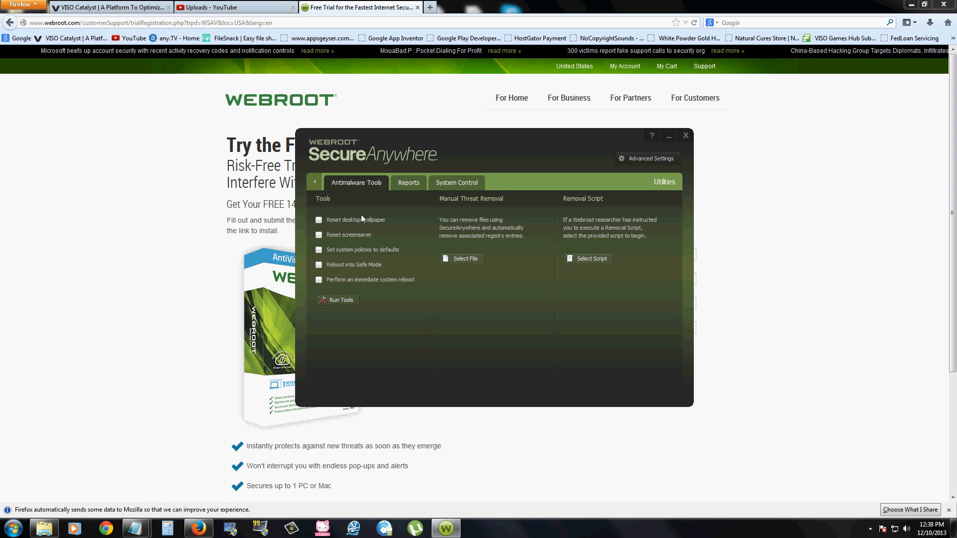
mouse_move(416, 344)
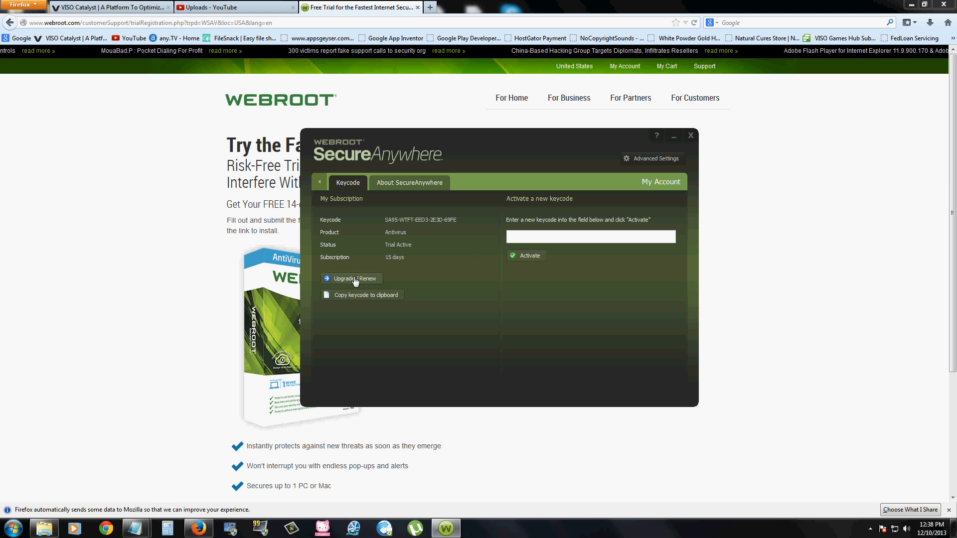
mouse_move(556, 249)
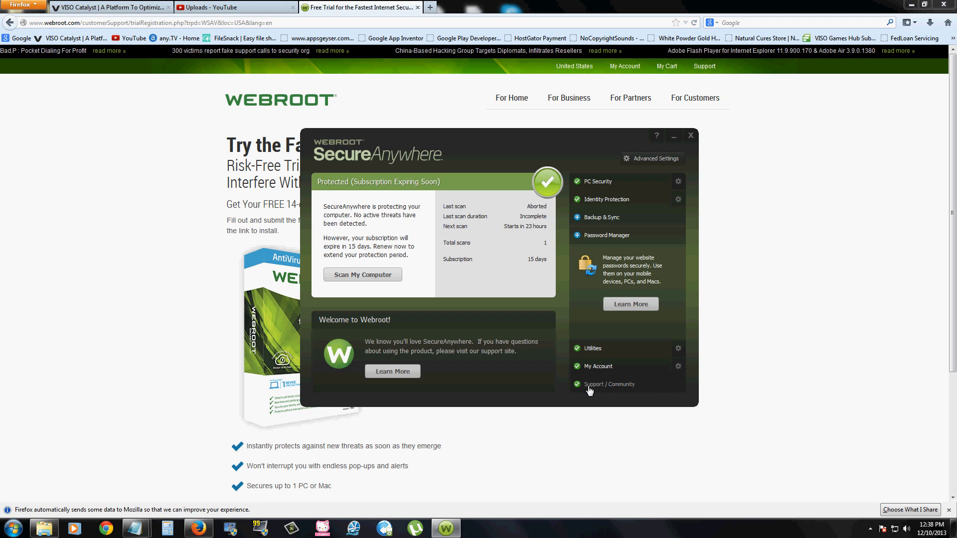
- Expand Support / Community, reposition the window and follow the upgrade link to the product page
left_click(608, 384)
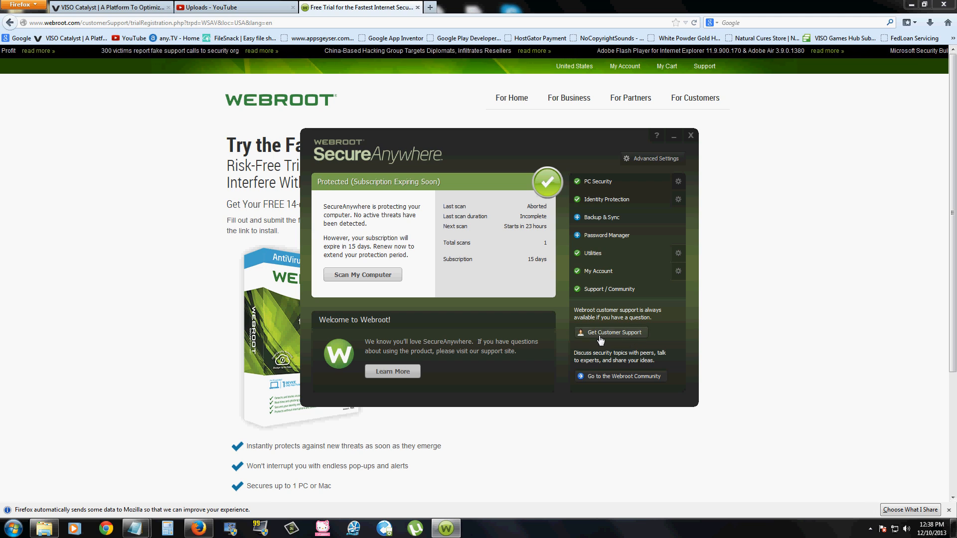
mouse_move(629, 347)
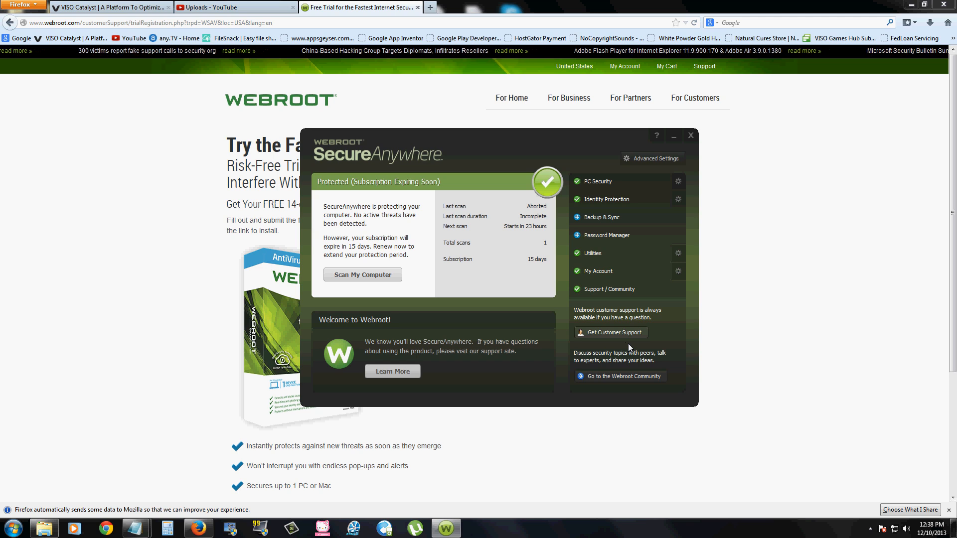
mouse_move(651, 361)
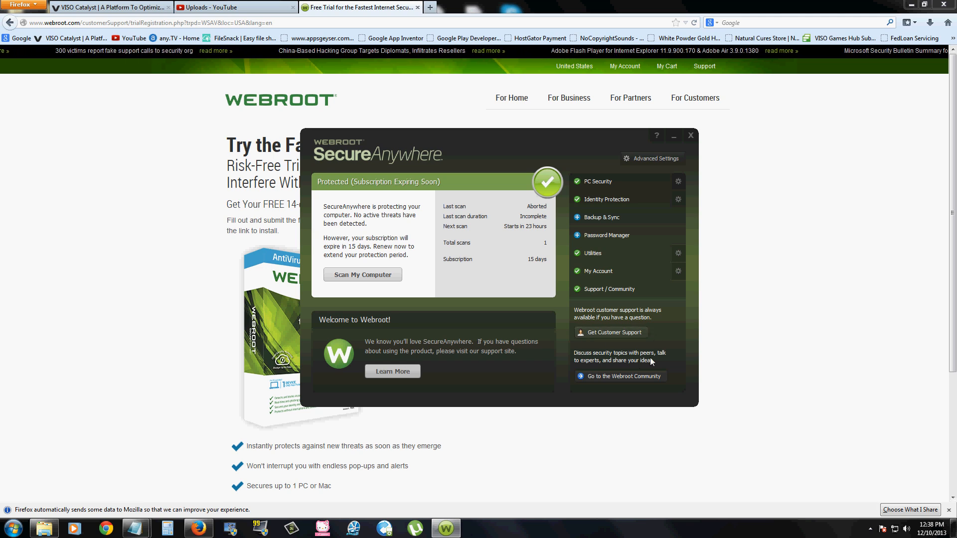
left_click_drag(500, 140, 463, 133)
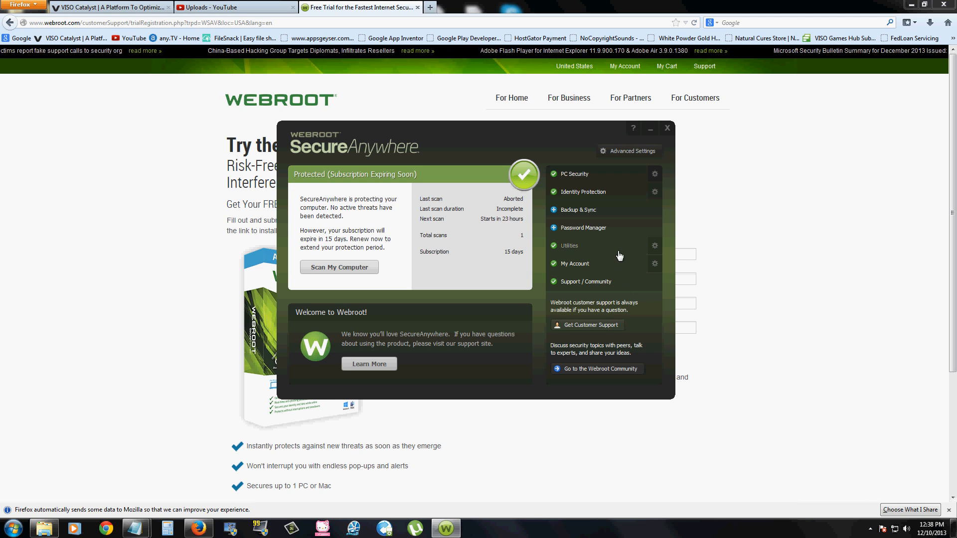
mouse_move(494, 317)
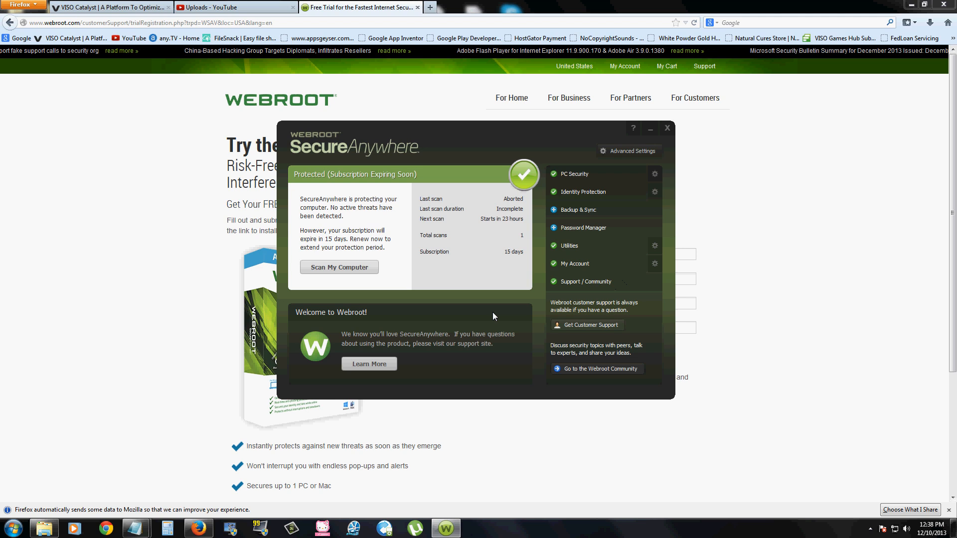
left_click(667, 129)
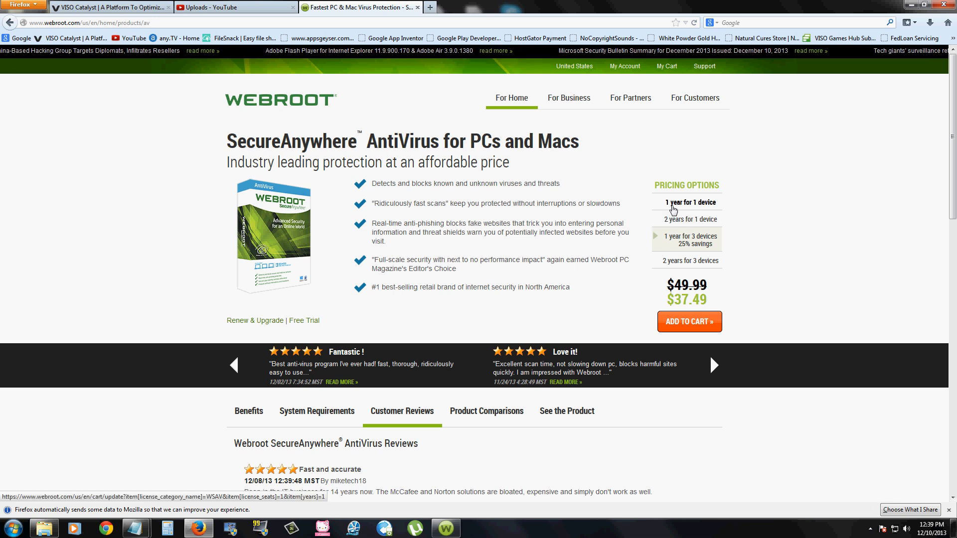
- Compare 1-year and 2-year single-device prices, then settle on 1 year for 3 devices at $37.49
left_click(690, 219)
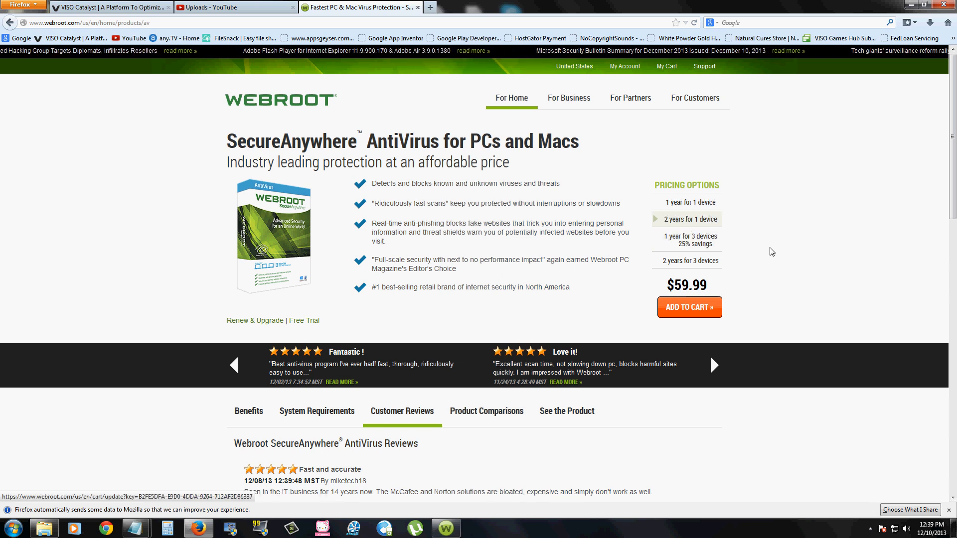
left_click(689, 203)
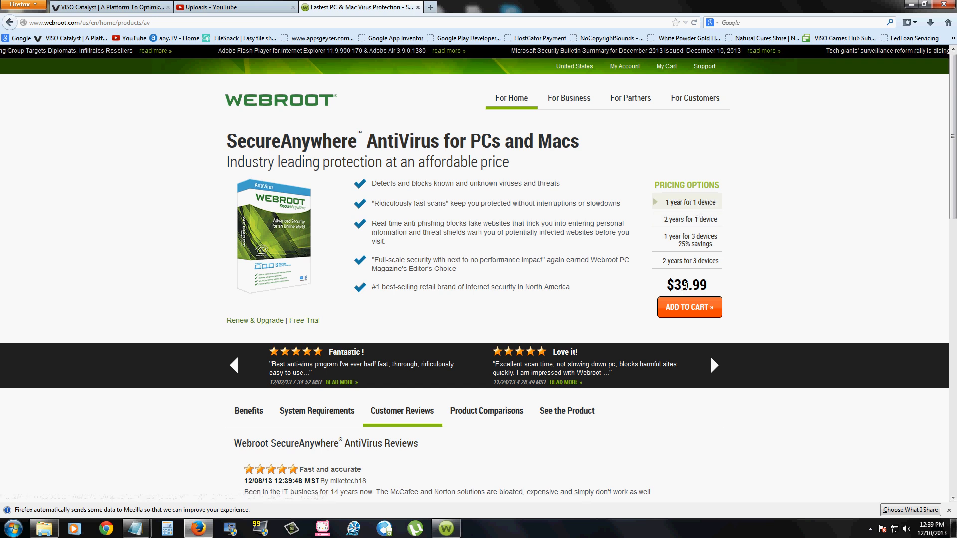
left_click(690, 219)
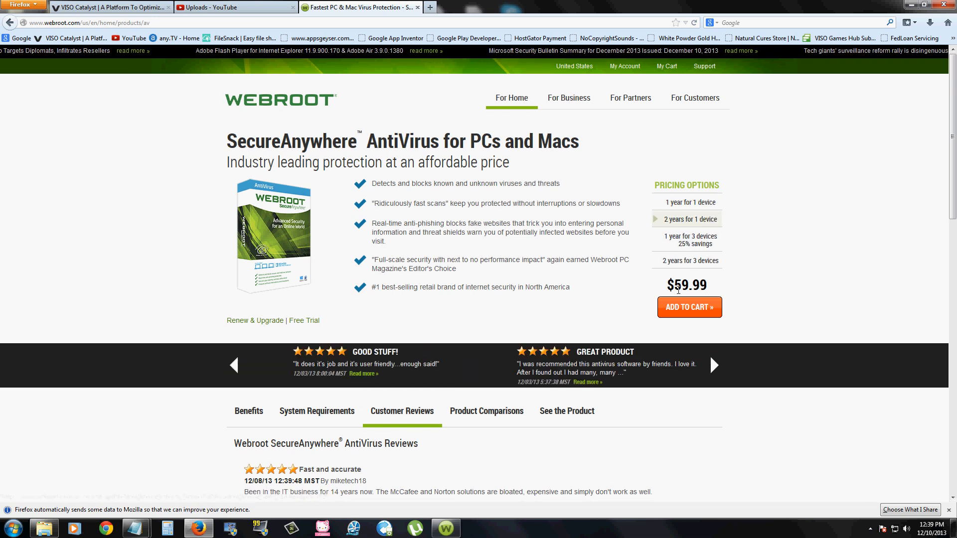
left_click(690, 240)
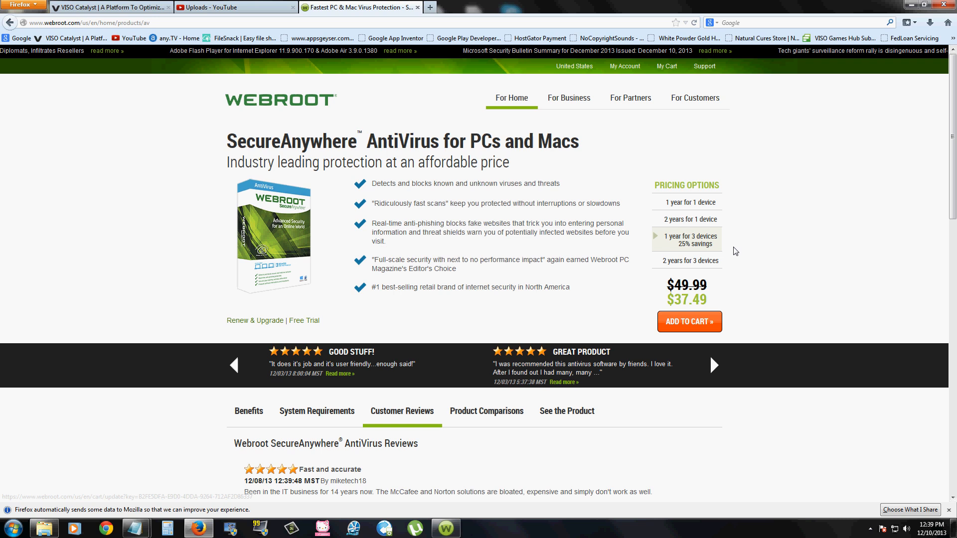